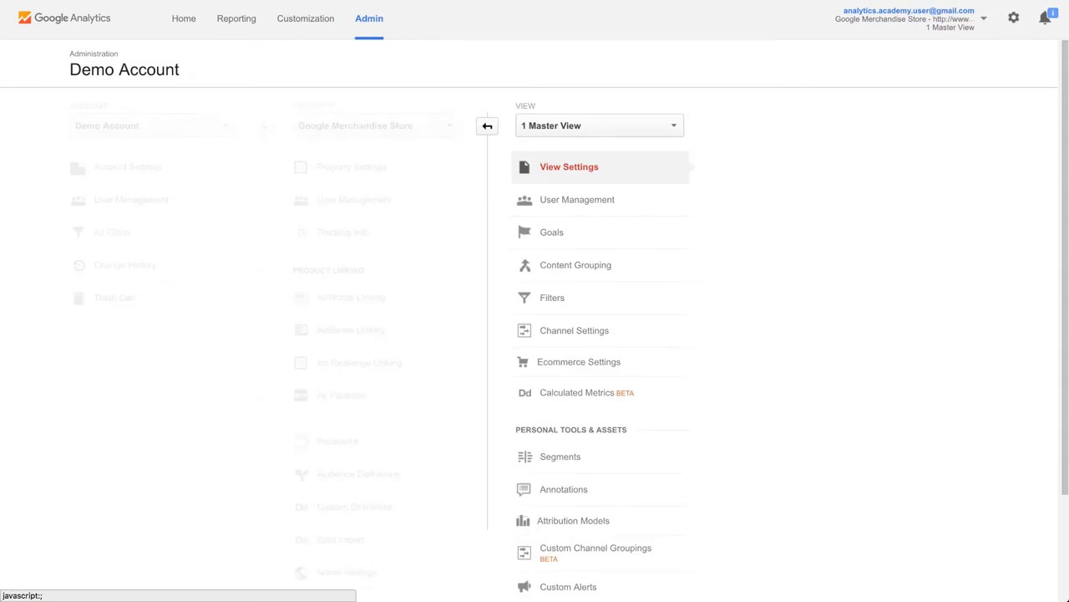
- In Master View settings, switch site search tracking on with query parameter 'keywords'
{"action": "left_click", "coordinate": [569, 166]}
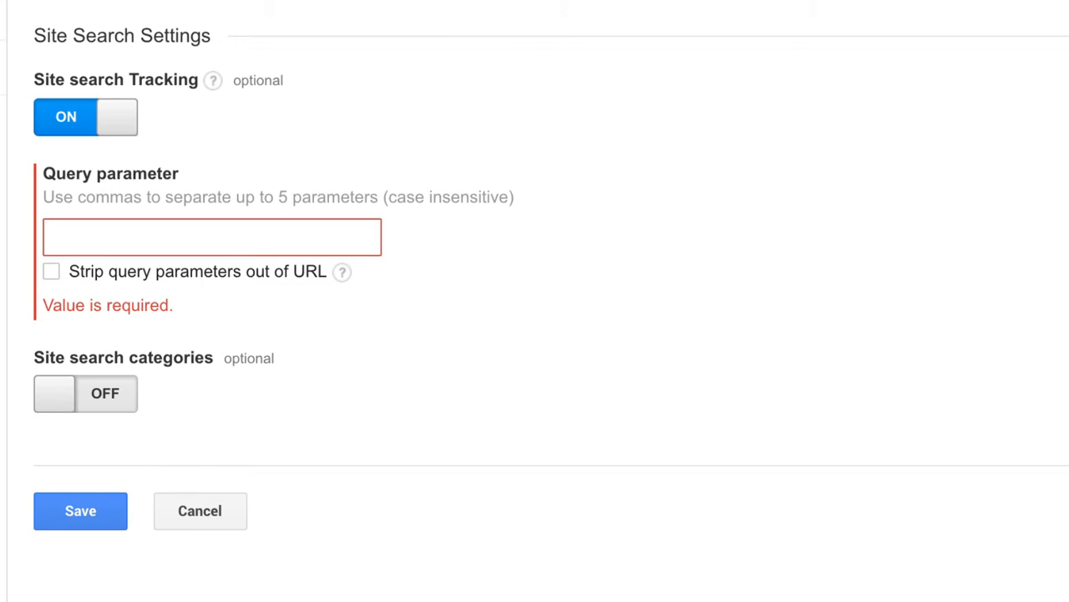
{"action": "left_click", "coordinate": [211, 236]}
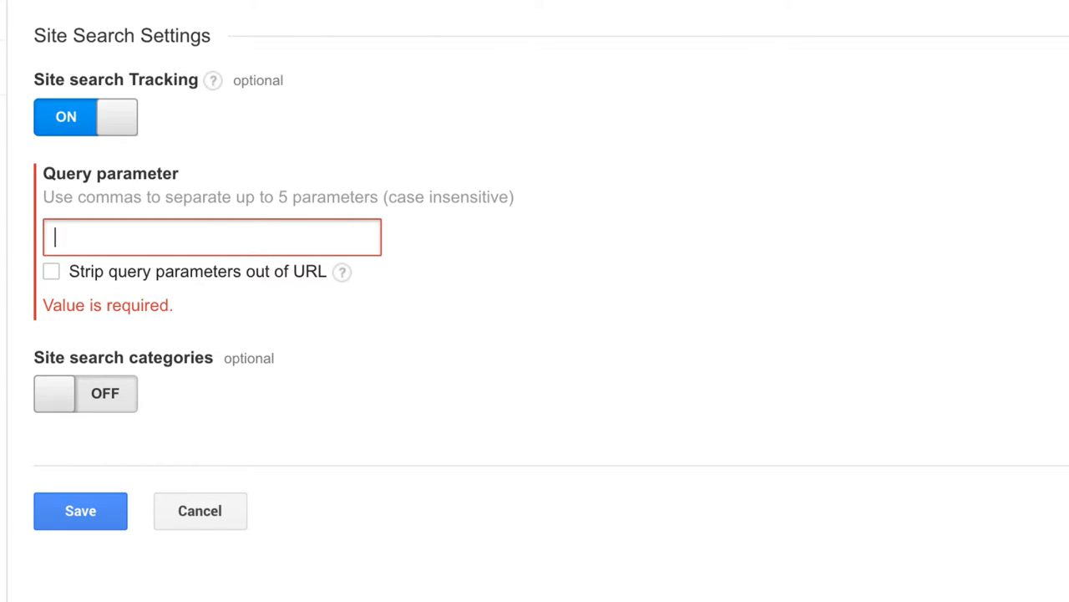
{"action": "type", "text": "keyword"}
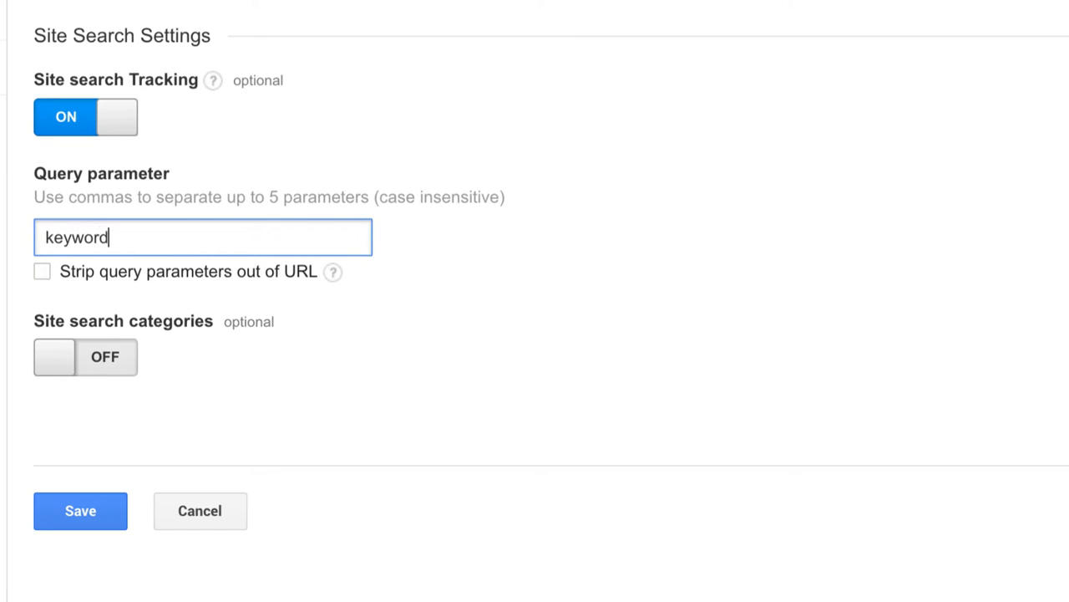
{"action": "type", "text": "s"}
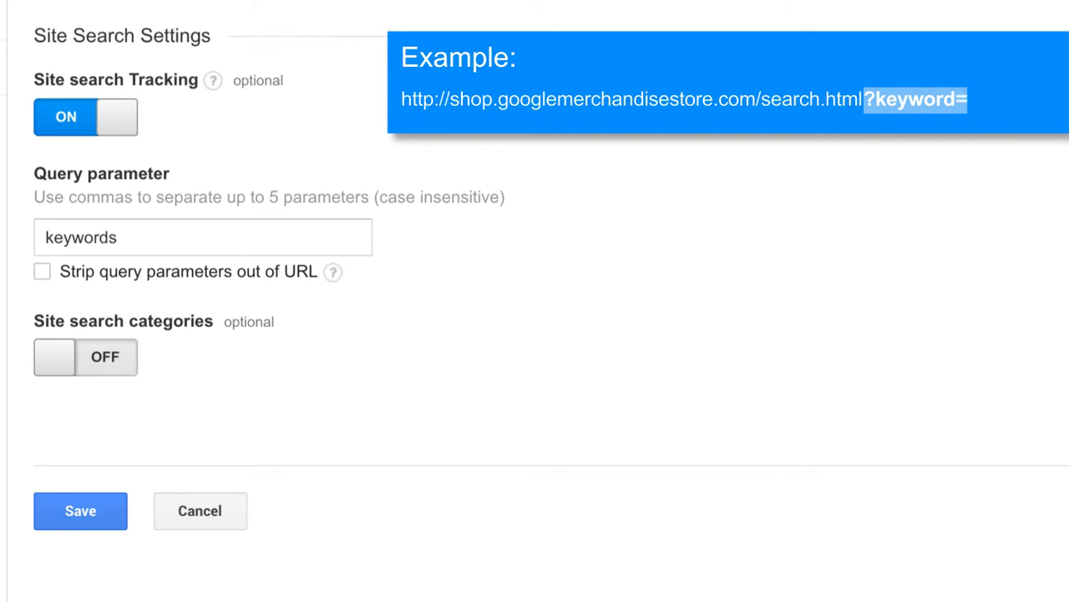
{"action": "type", "text": "android"}
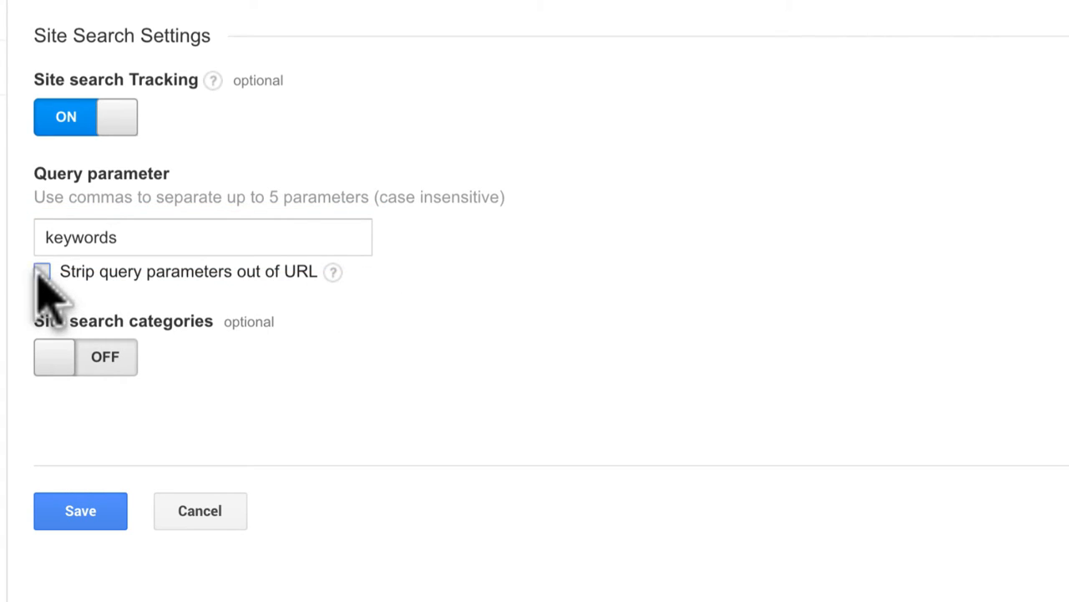
- Enable 'Strip query parameters out of URL' and save the view settings
{"action": "left_click", "coordinate": [42, 271]}
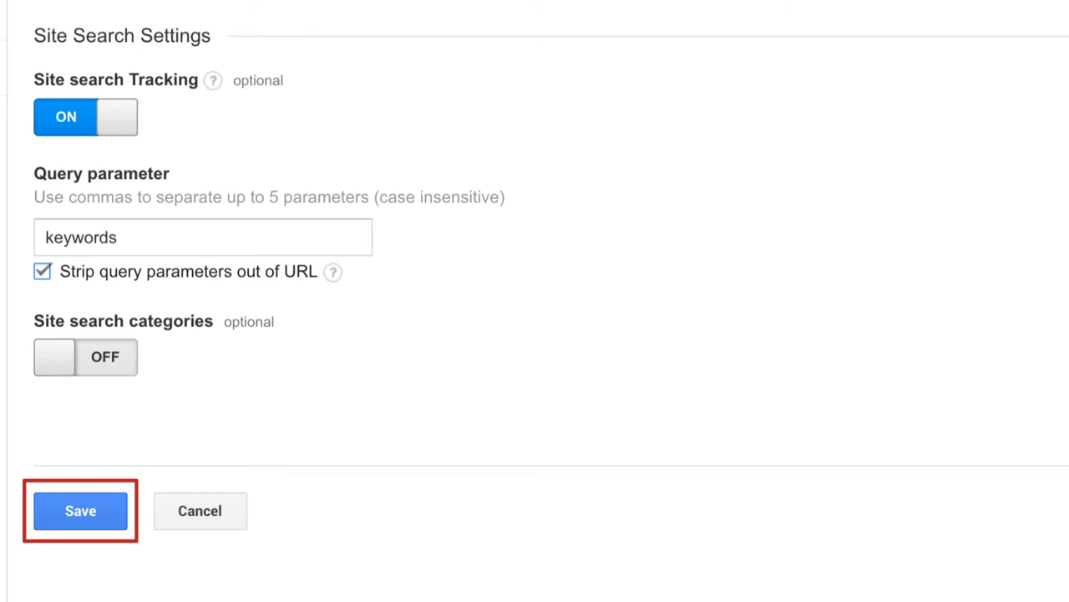
{"action": "left_click", "coordinate": [80, 510]}
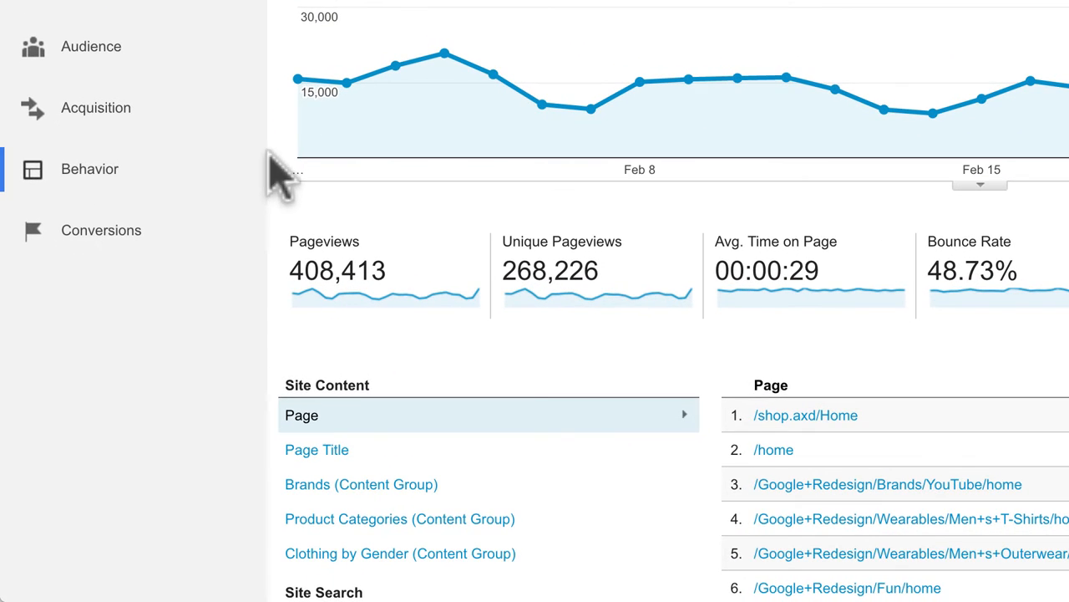
- Open Behavior > Site Search > Overview and scroll to the top search terms
{"action": "left_click", "coordinate": [90, 169]}
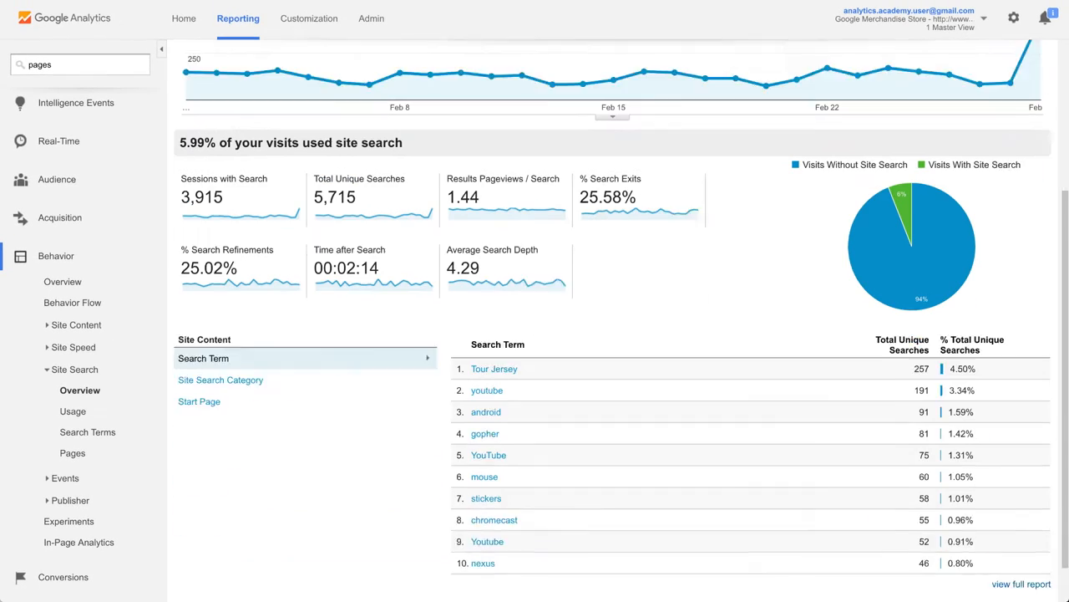
{"action": "scroll", "scroll_direction": "down", "scroll_amount": 3}
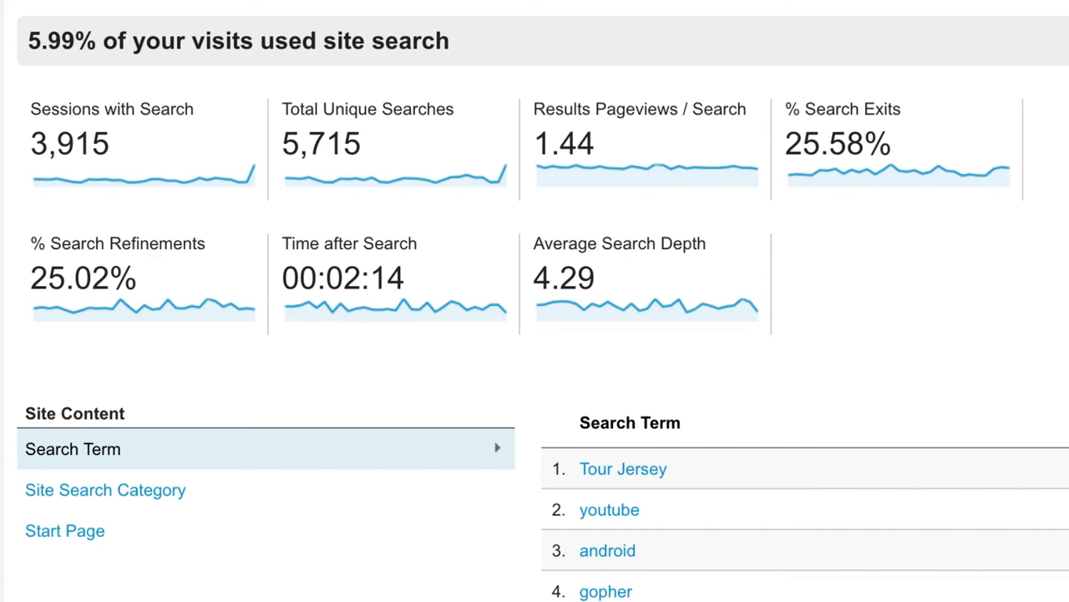
{"action": "scroll", "scroll_direction": "down", "scroll_amount": 3}
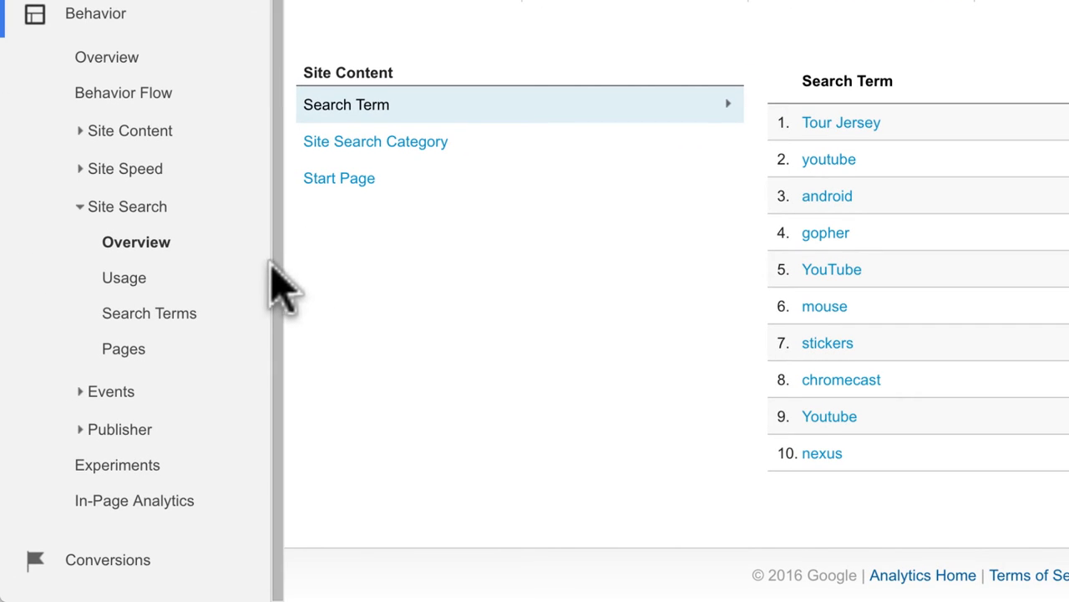
- View Site Search Usage, then open the Site Search Pages report
{"action": "left_click", "coordinate": [123, 278]}
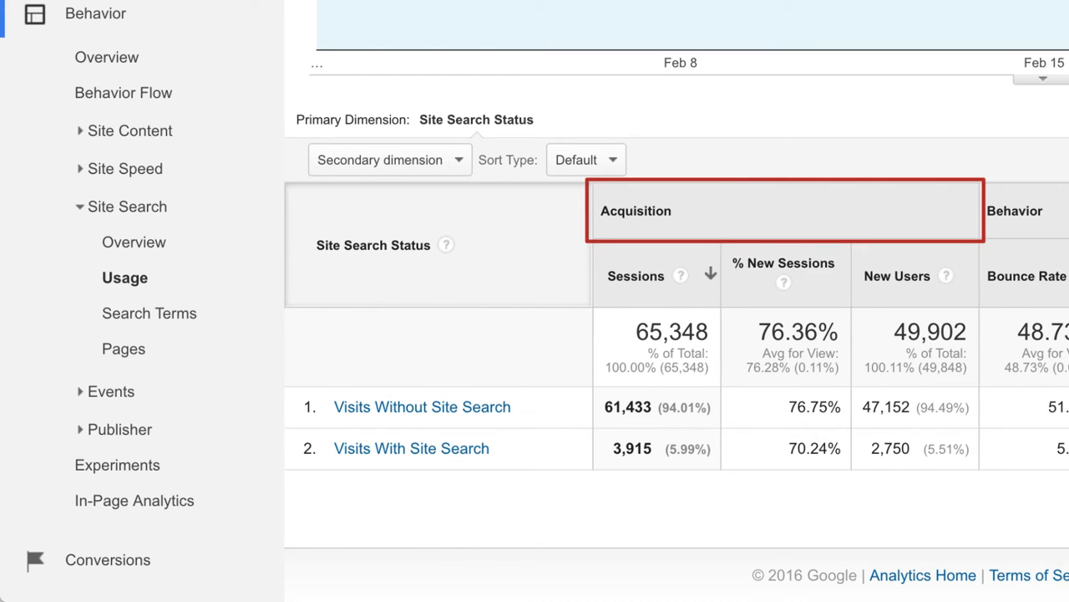
{"action": "mouse_move", "coordinate": [785, 210]}
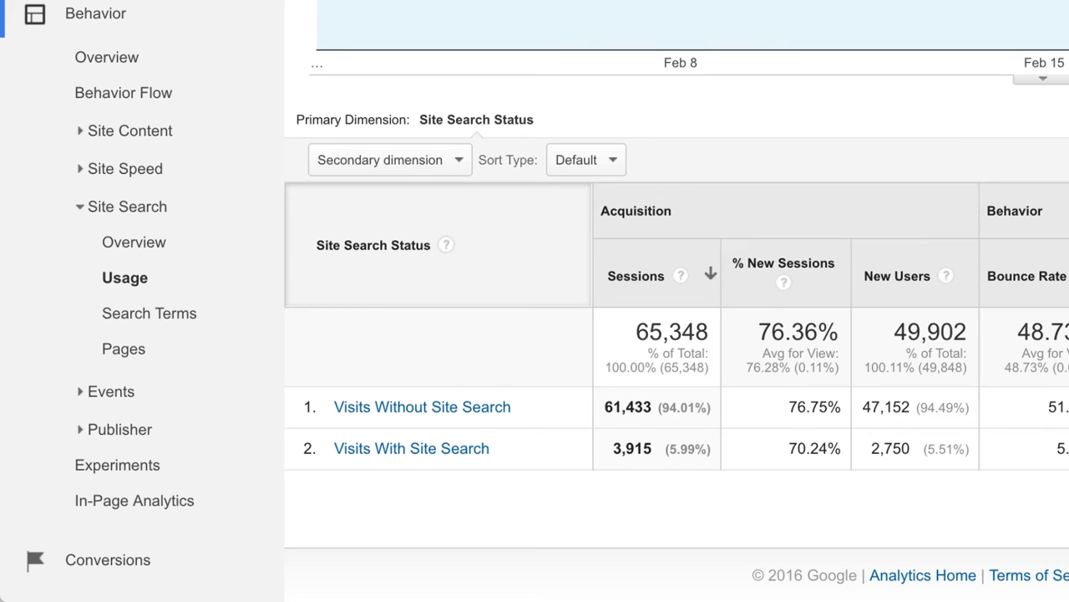
{"action": "mouse_move", "coordinate": [269, 346]}
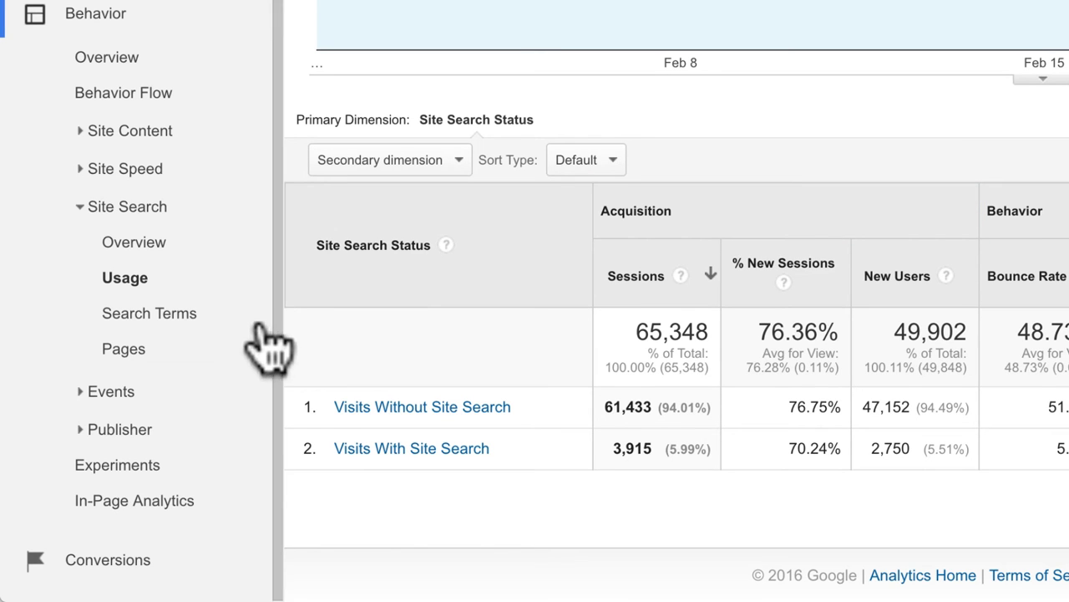
{"action": "left_click", "coordinate": [149, 312]}
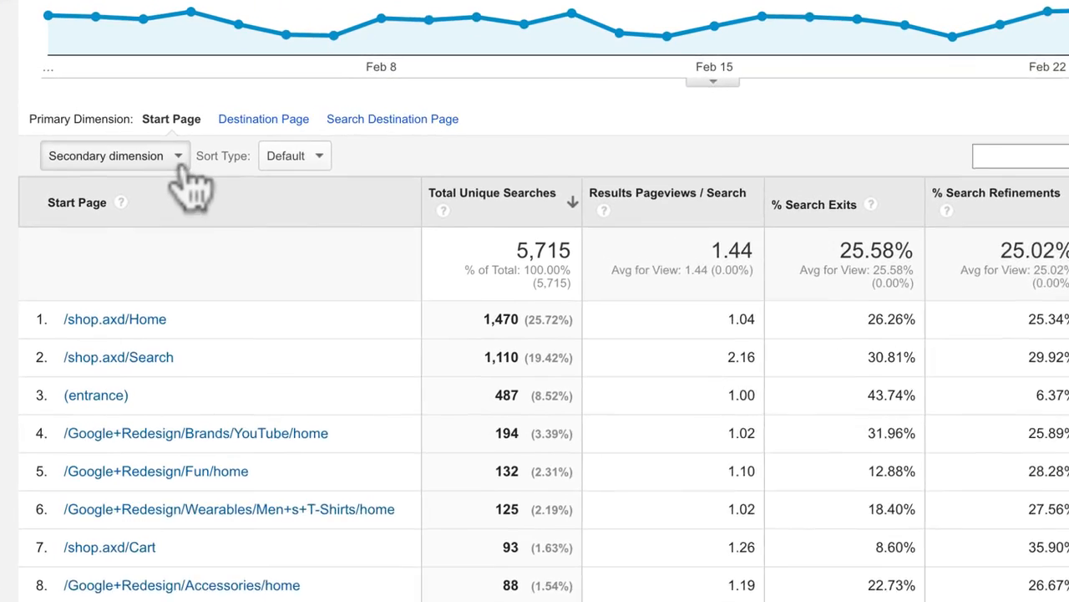
- Add 'Search Term' as the secondary dimension on the Pages report and scroll the results
{"action": "left_click", "coordinate": [114, 155]}
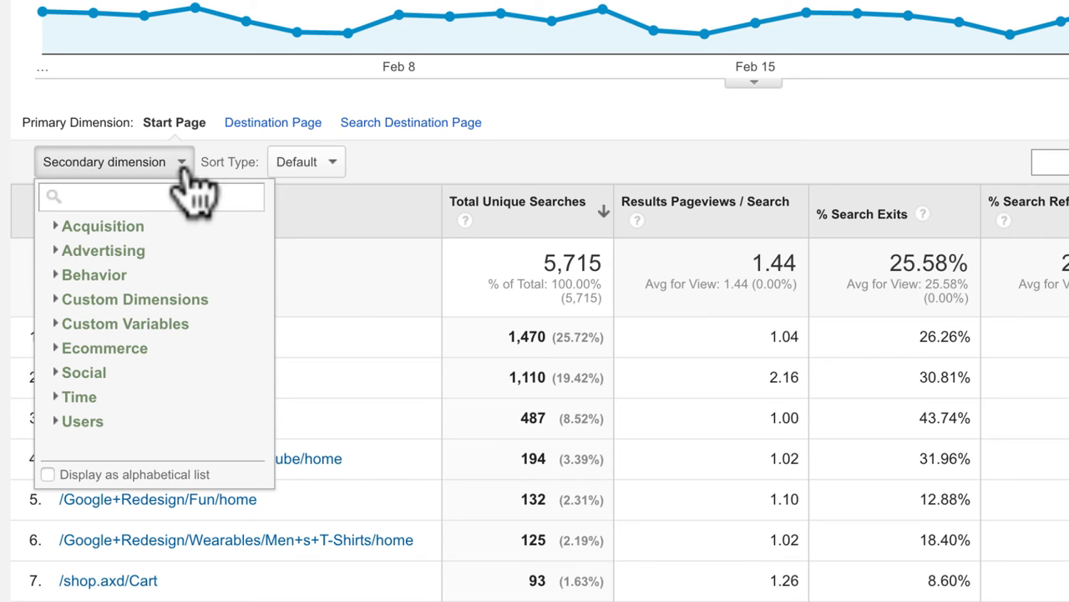
{"action": "type", "text": "search"}
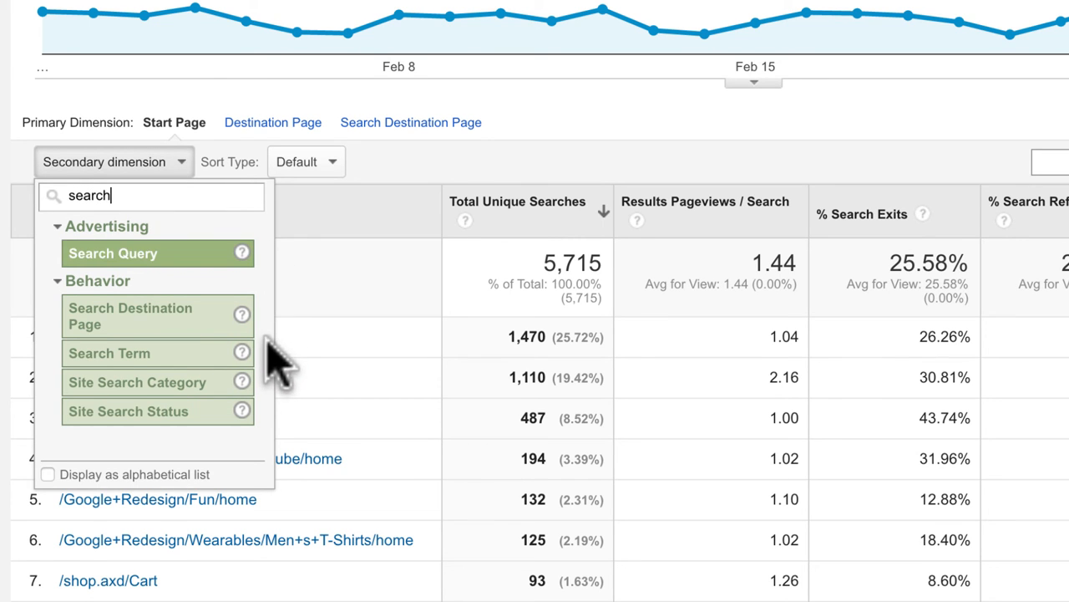
{"action": "left_click", "coordinate": [108, 353]}
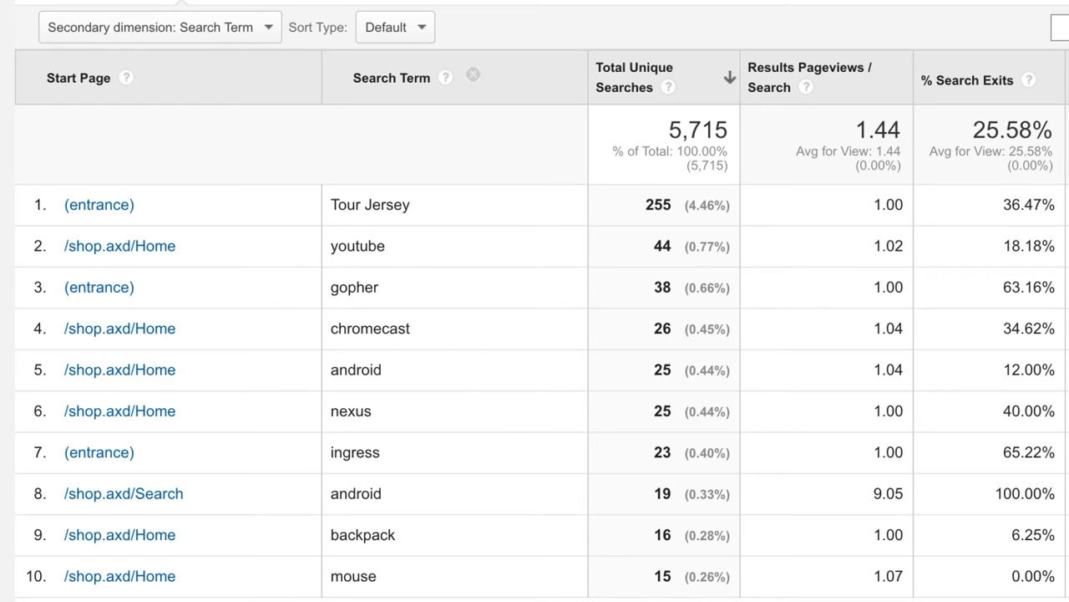
{"action": "scroll", "scroll_direction": "down", "scroll_amount": 3}
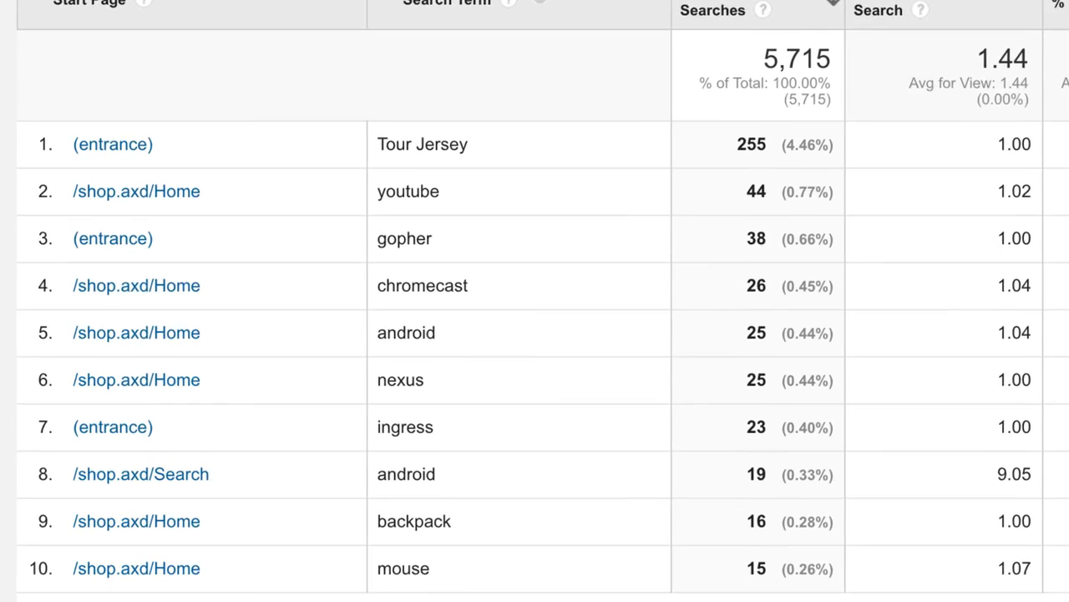